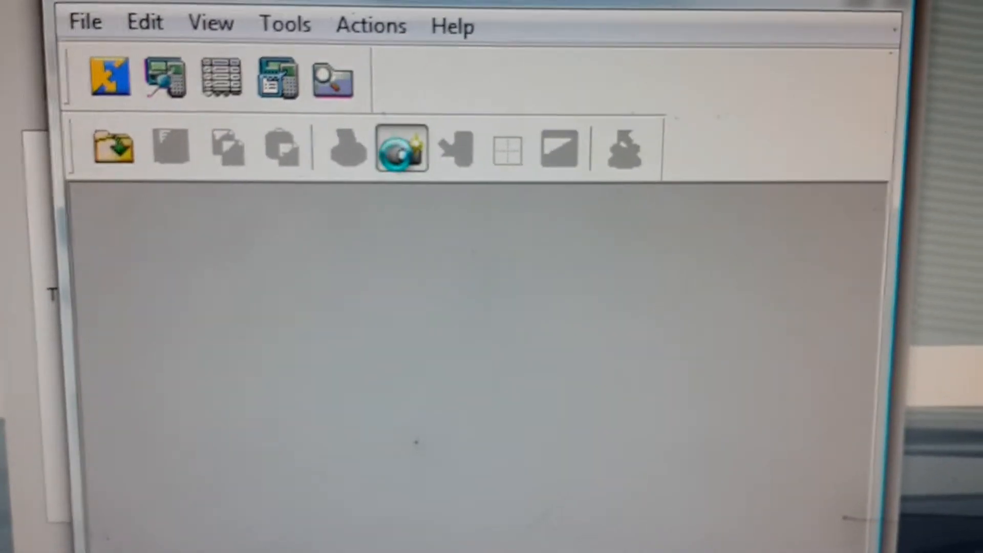
# Scroll the ticalc.org MirageOS page down to the mirageos.zip Download link
pyautogui.click(431, 159)
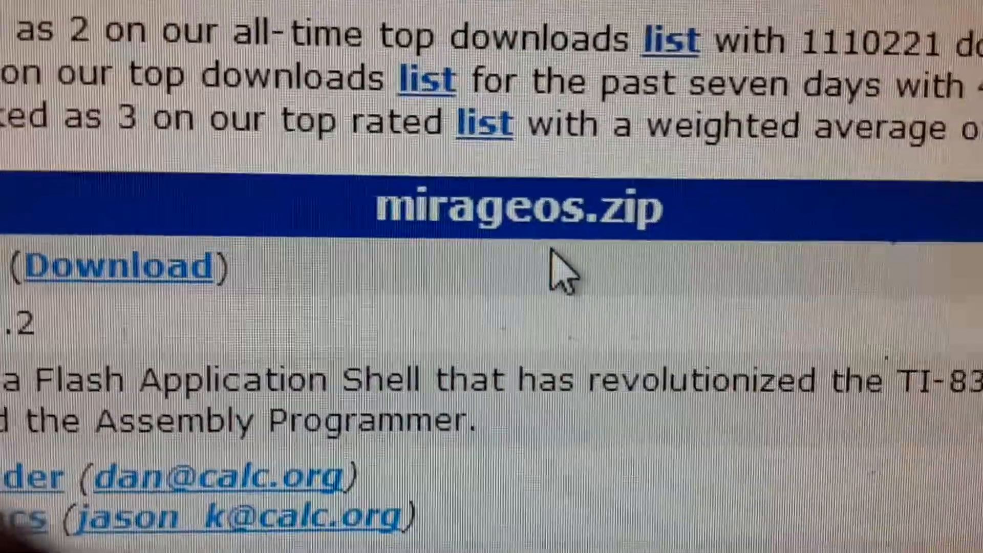
pyautogui.scroll(-3)
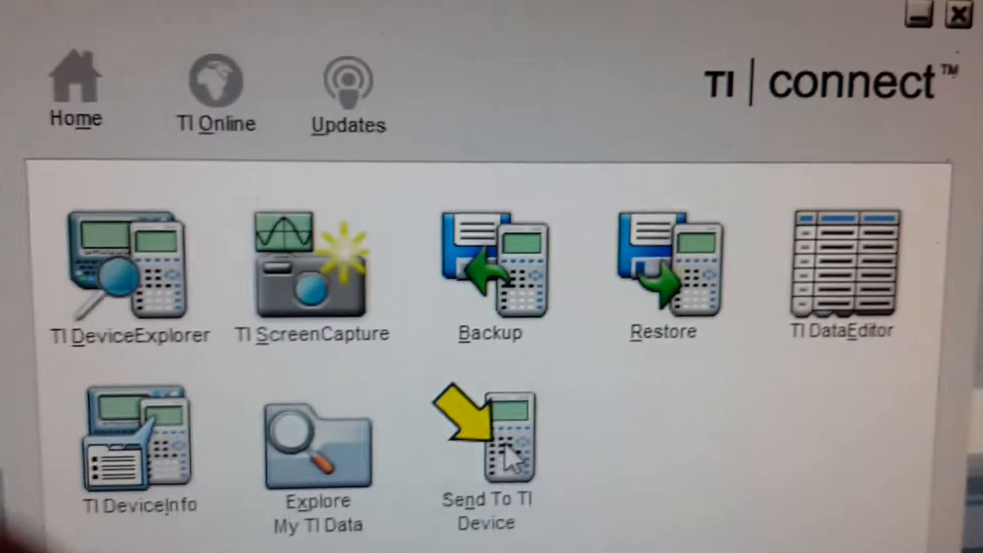
# Choose Send To TI Device on the TI Connect home screen
pyautogui.click(485, 439)
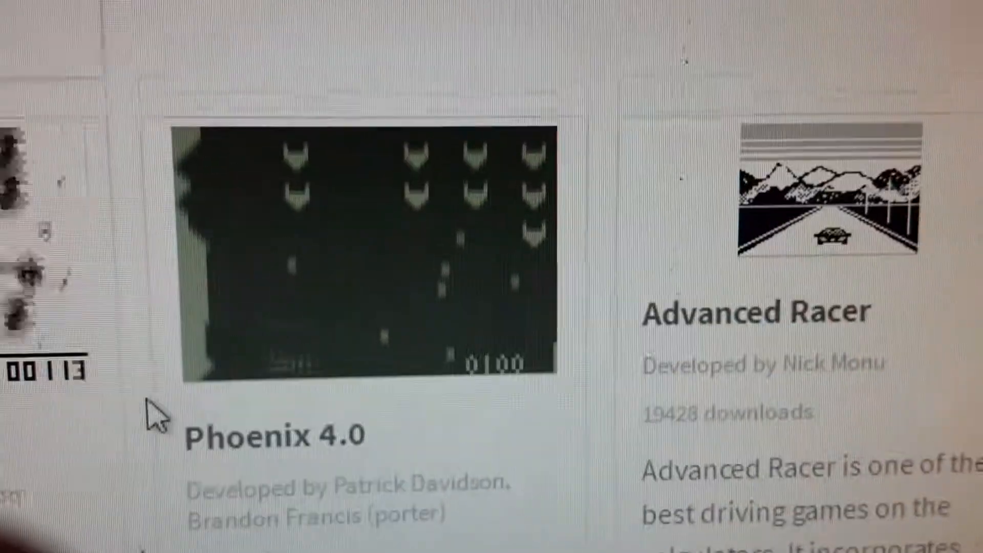
# Scroll down through the games page past Phoenix 4.0, Minesweeper, Block Dude and Desolate
pyautogui.scroll(-3)
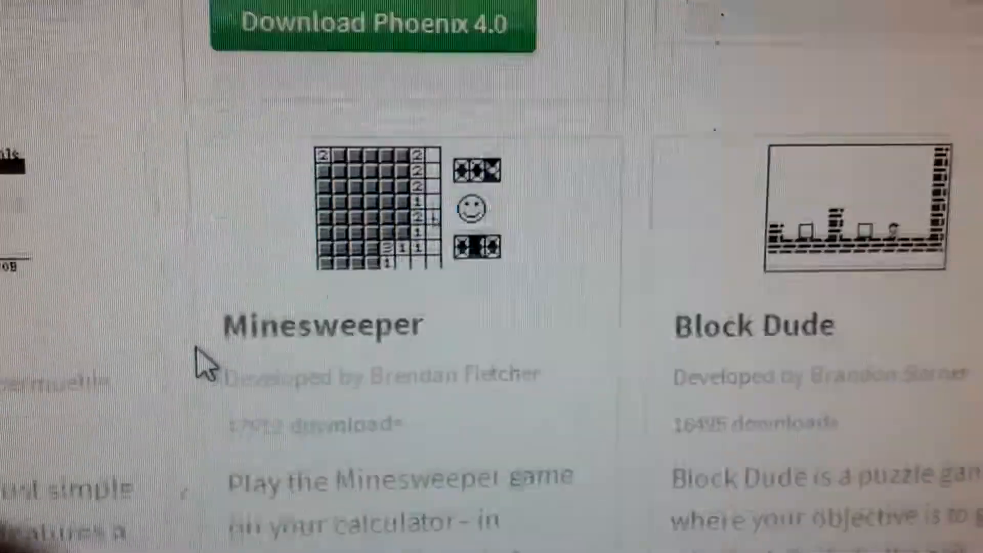
pyautogui.scroll(-3)
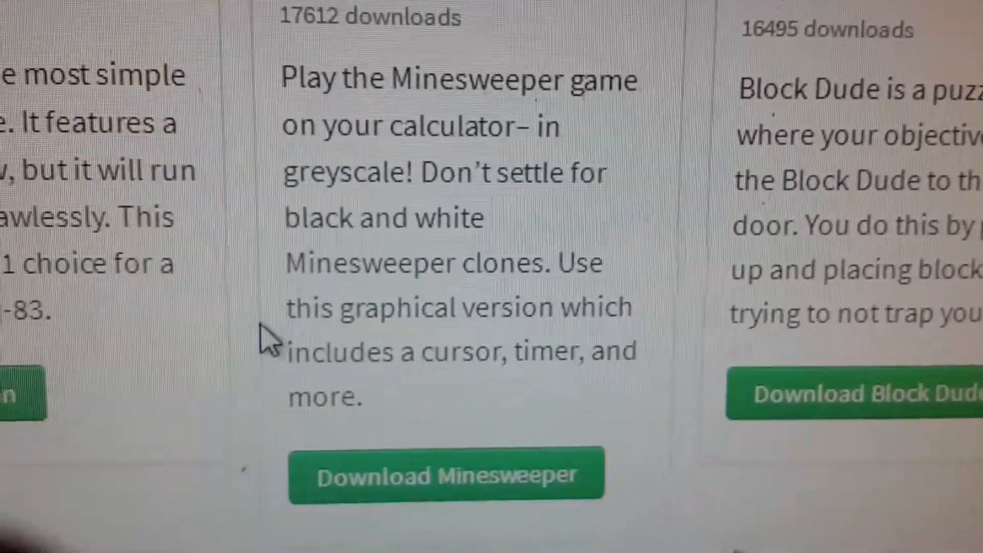
pyautogui.scroll(-3)
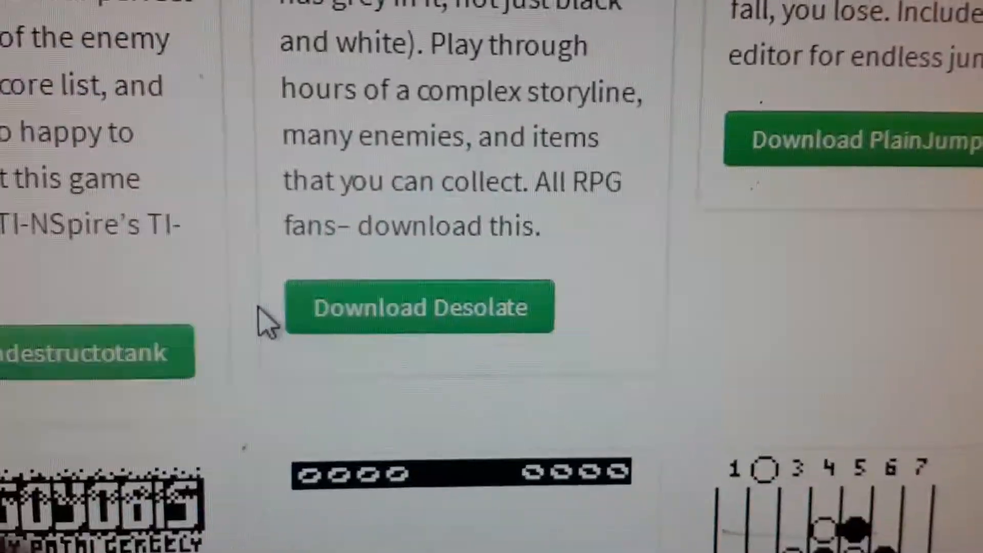
pyautogui.scroll(-3)
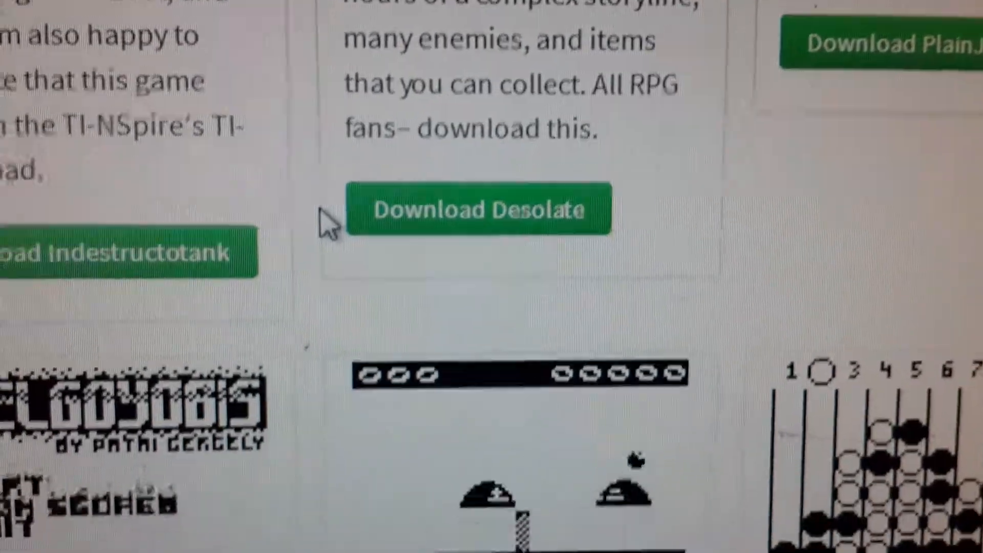
pyautogui.scroll(-3)
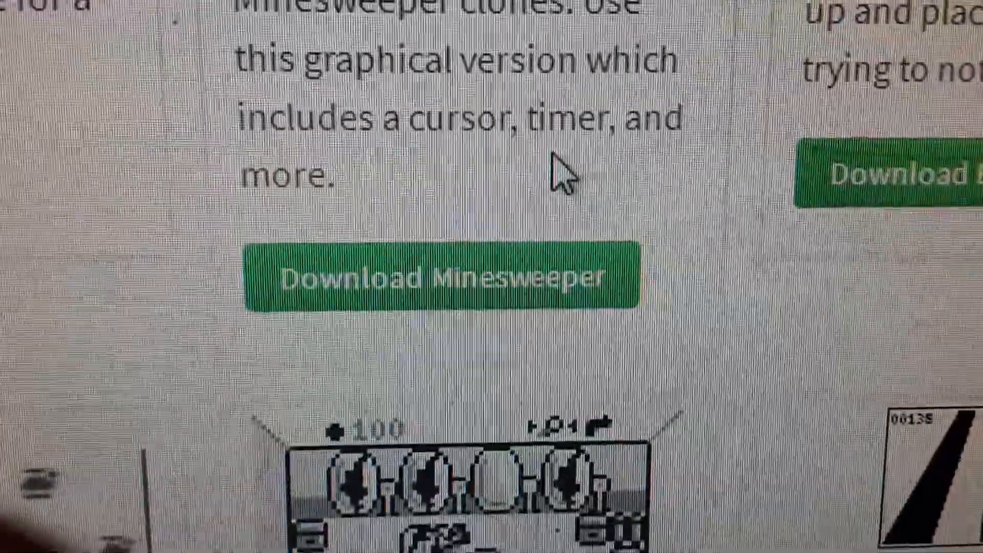
pyautogui.scroll(-3)
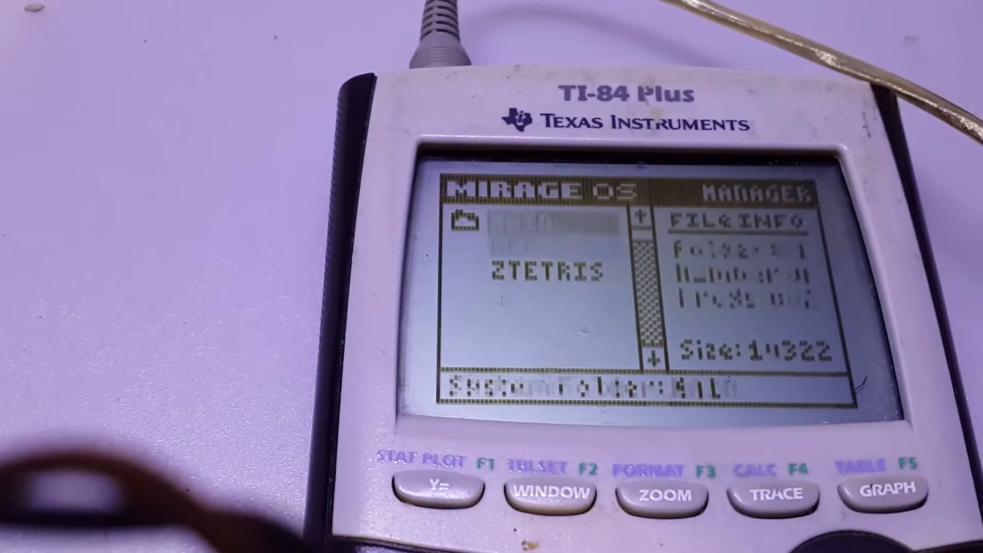
# Arrow down the MirageOS program list to ZTETRIS
pyautogui.press('down')
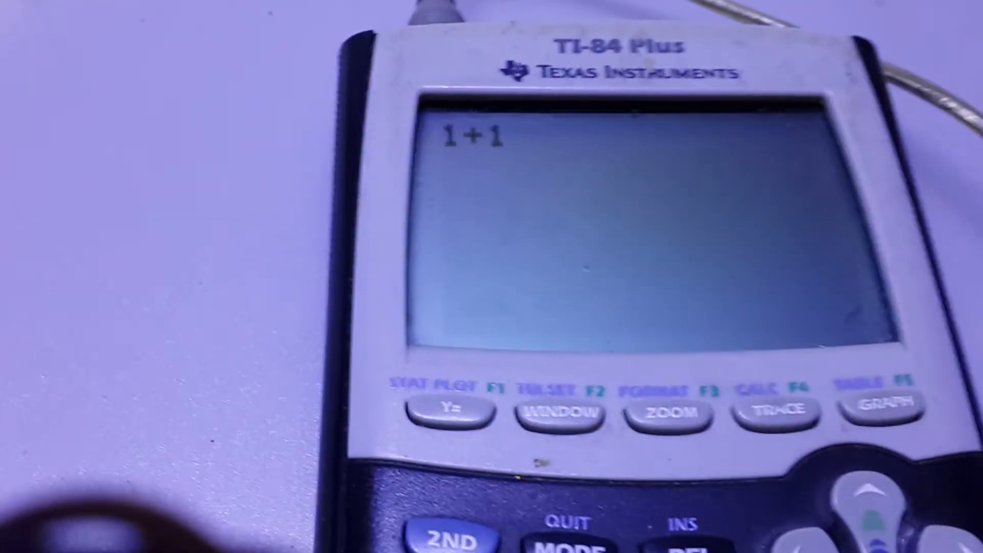
# Evaluate 1+1 on the TI-84 Plus home screen to get 2
pyautogui.press('enter')
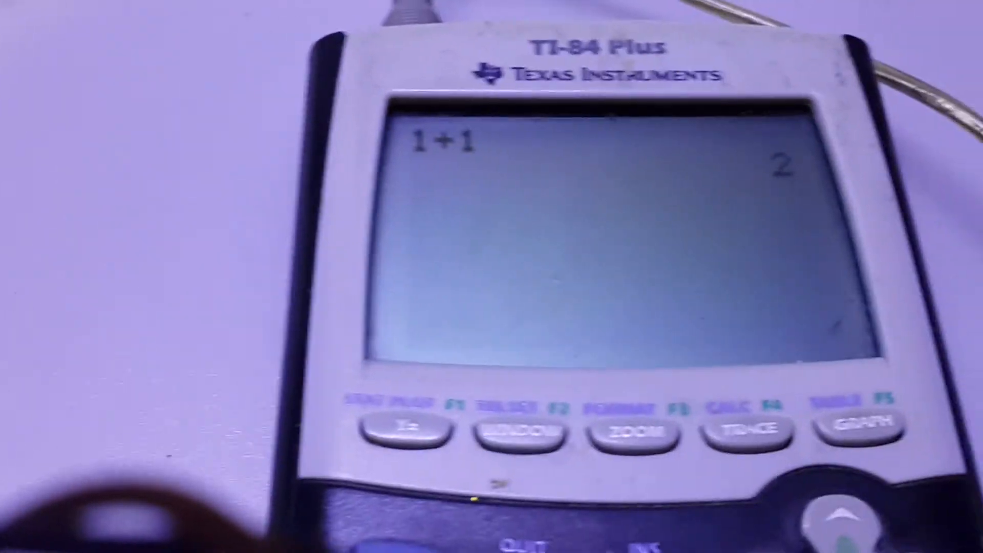